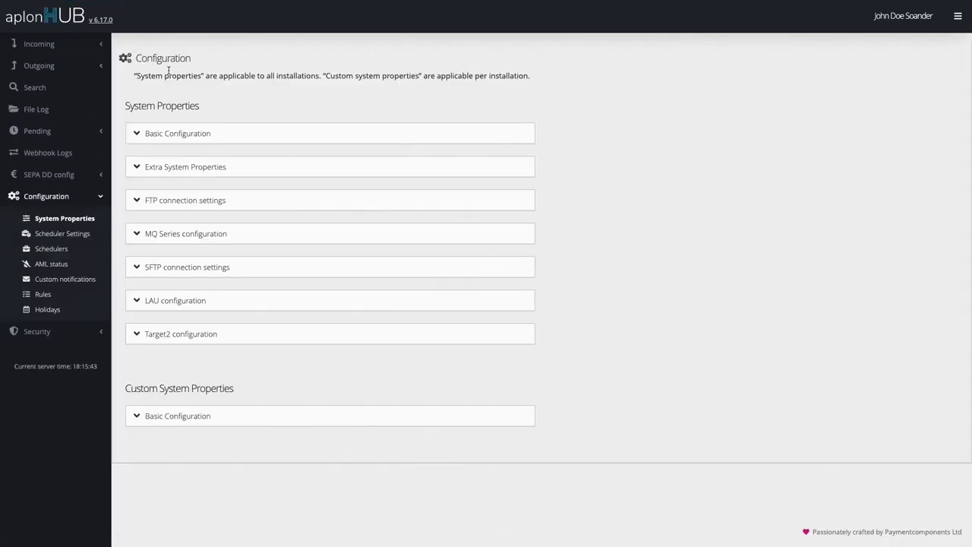
Show today's Webhook Logs results table listing integration calls returning status 200
{"action": "left_click", "coordinate": [47, 153]}
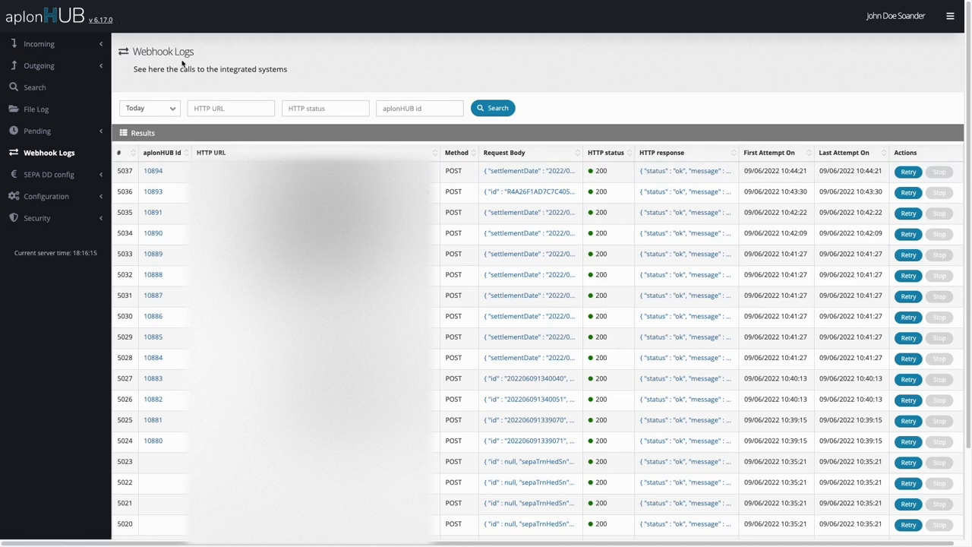